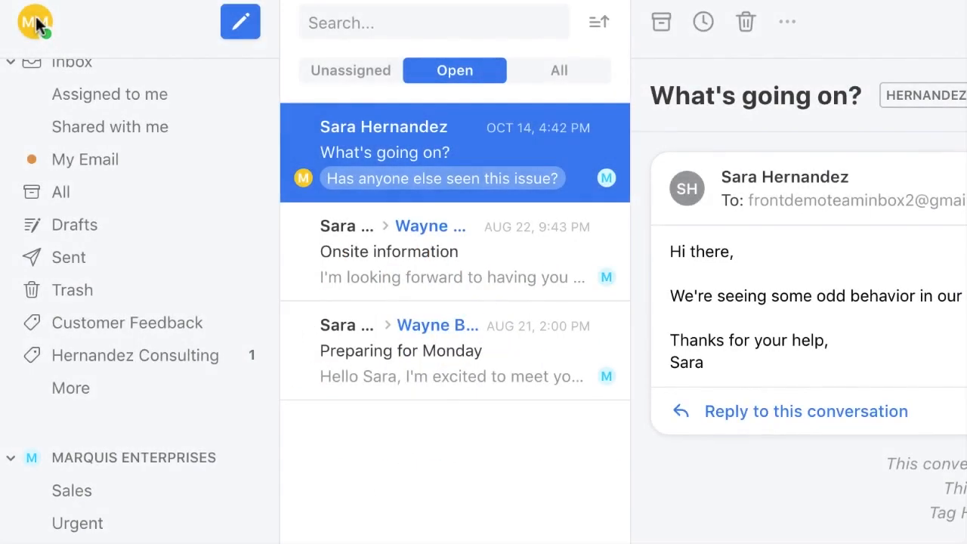
Open Settings from the avatar menu to reach the Profile page.
{"action": "left_click", "coordinate": [34, 21]}
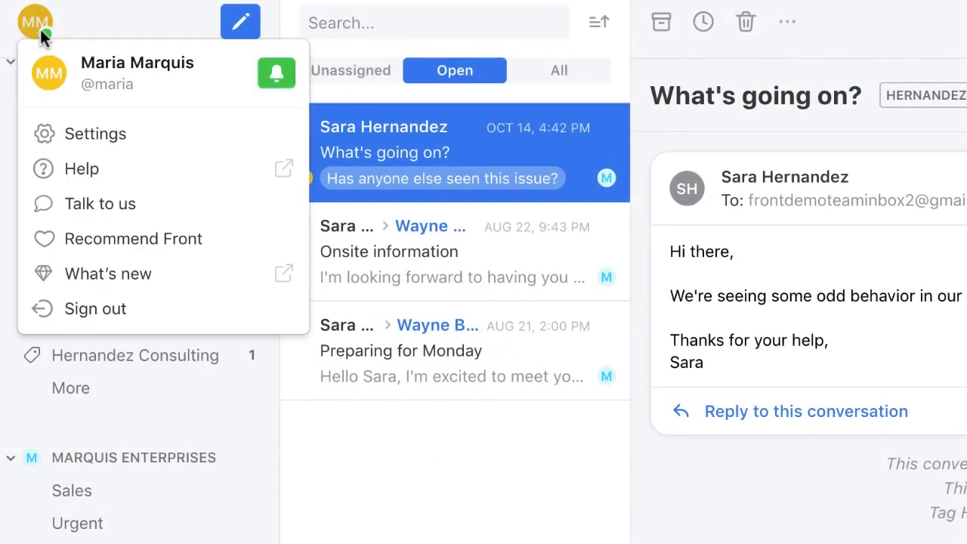
{"action": "left_click", "coordinate": [94, 133]}
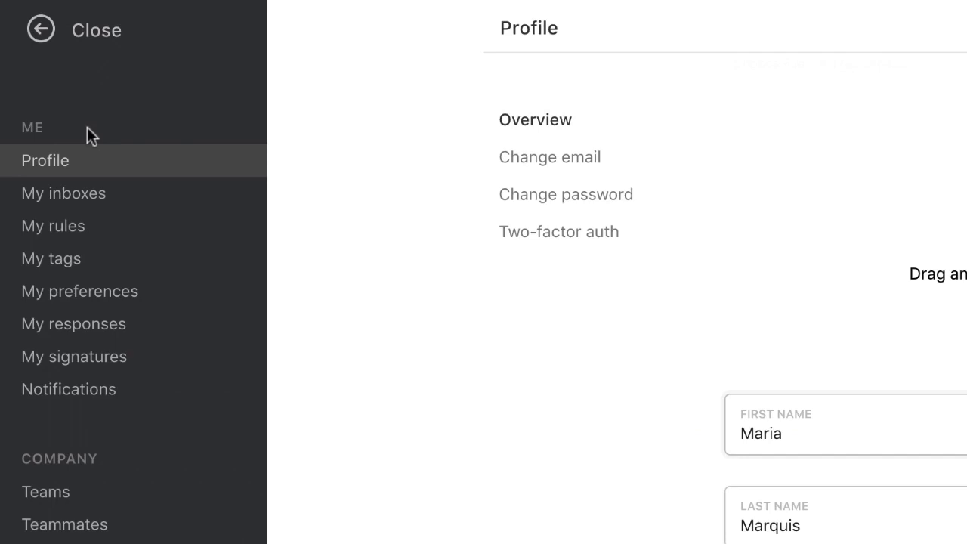
{"action": "left_click", "coordinate": [74, 357]}
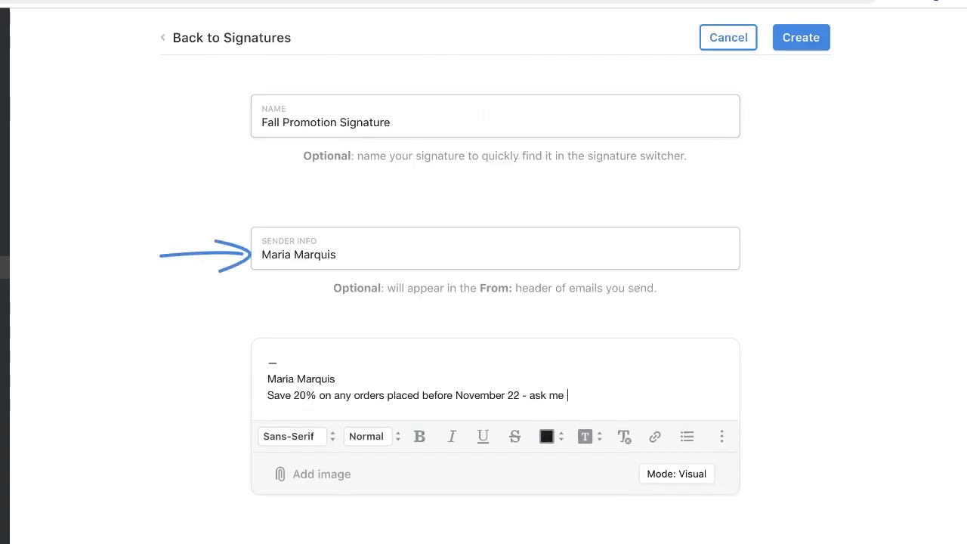
{"action": "type", "text": "how!"}
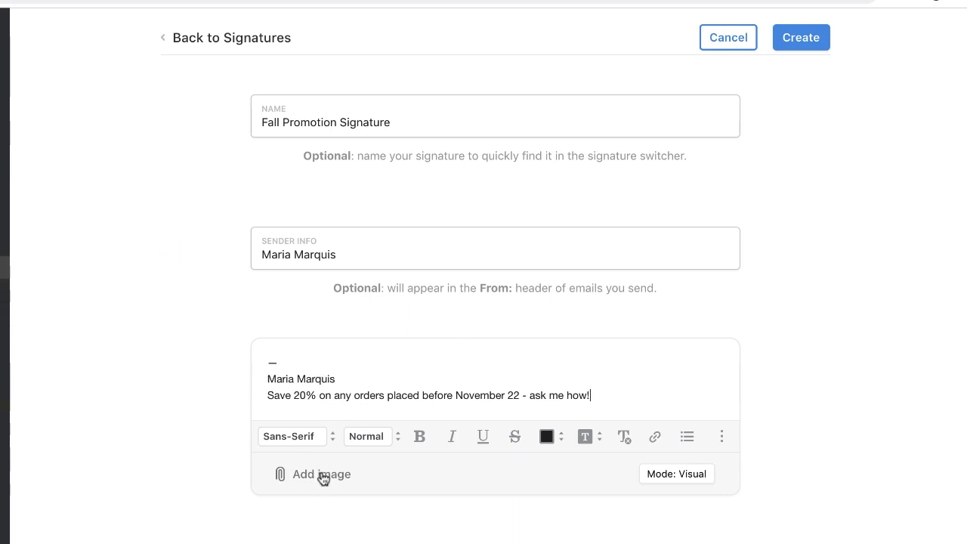
{"action": "mouse_move", "coordinate": [829, 93]}
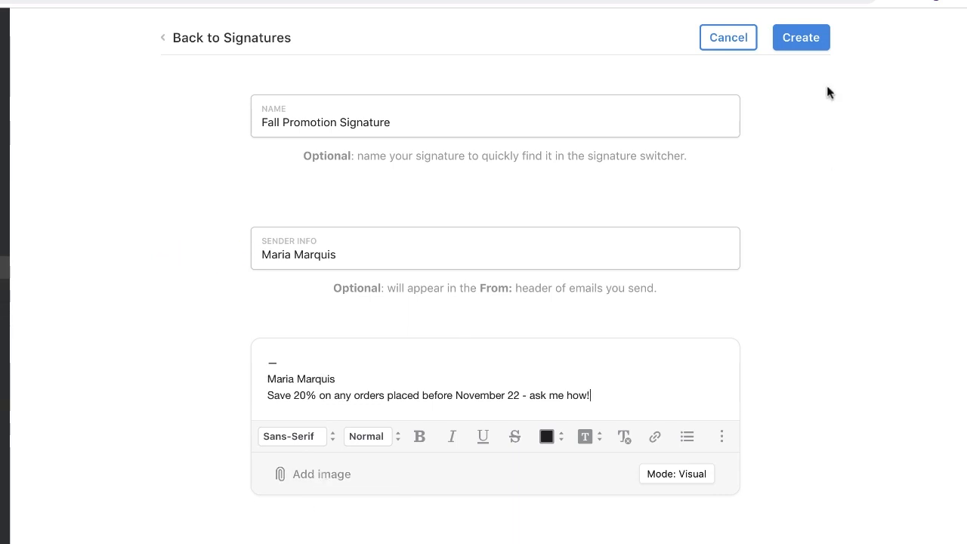
Create the Fall Promotion Signature and make it visible only on the sales address.
{"action": "left_click", "coordinate": [801, 37]}
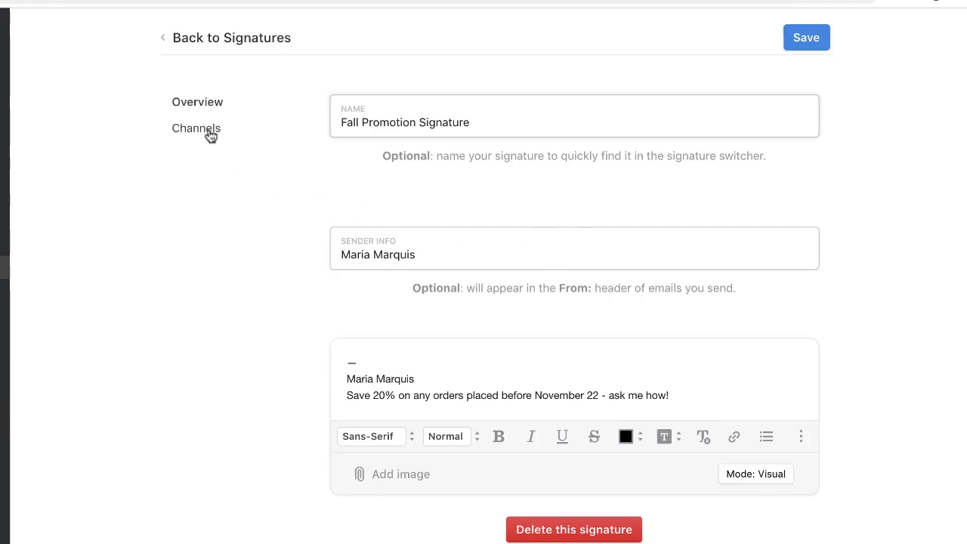
{"action": "left_click", "coordinate": [197, 127]}
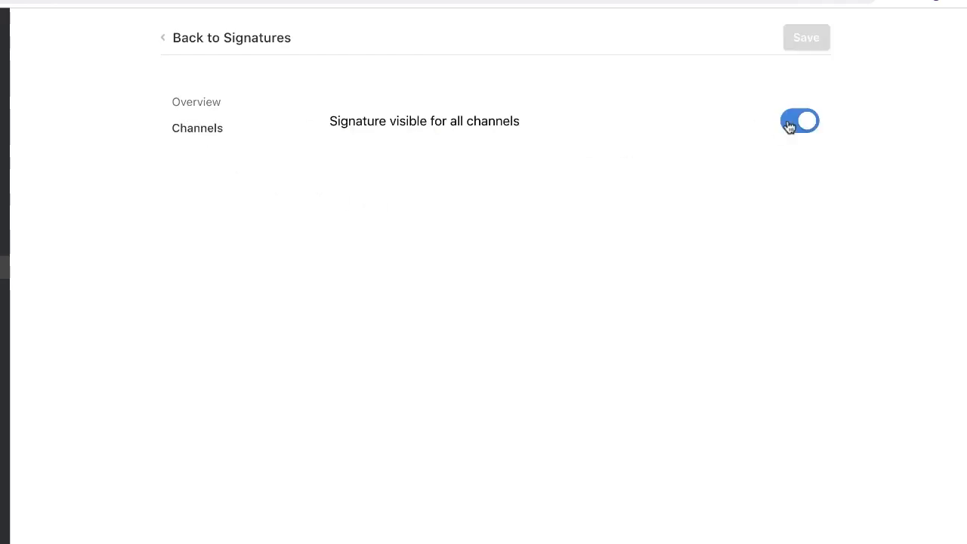
{"action": "left_click", "coordinate": [799, 121]}
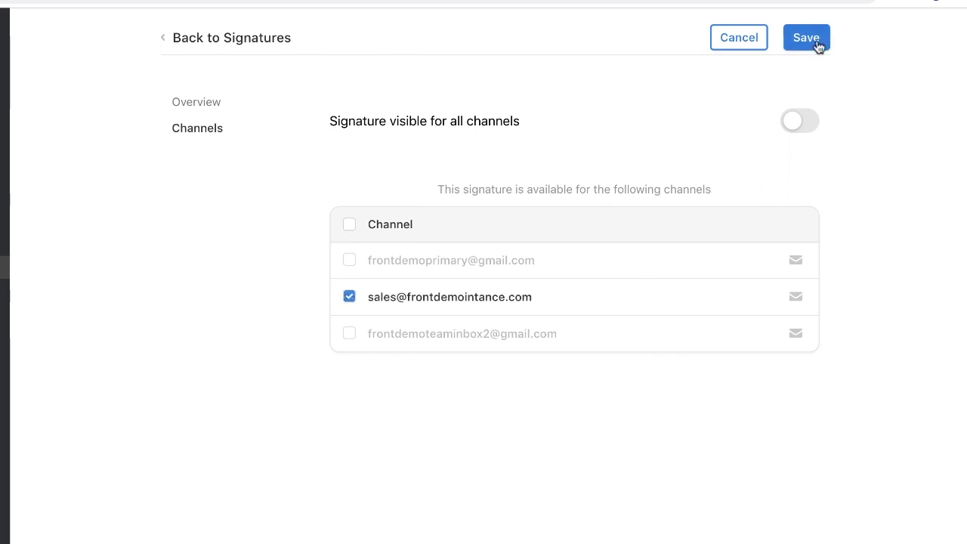
{"action": "left_click", "coordinate": [806, 37]}
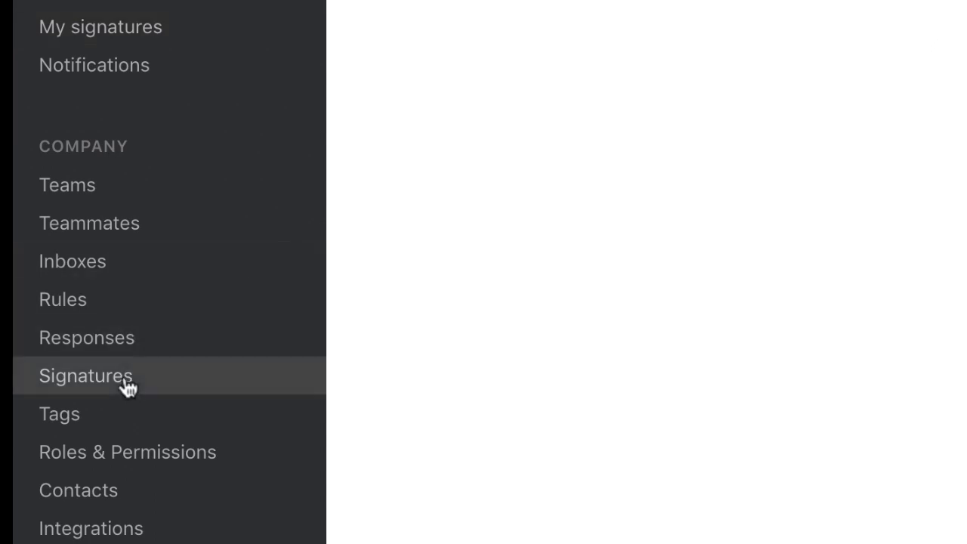
Add a company signature named 'Standard Signature' with {{user.name}} as sender info.
{"action": "left_click", "coordinate": [85, 375]}
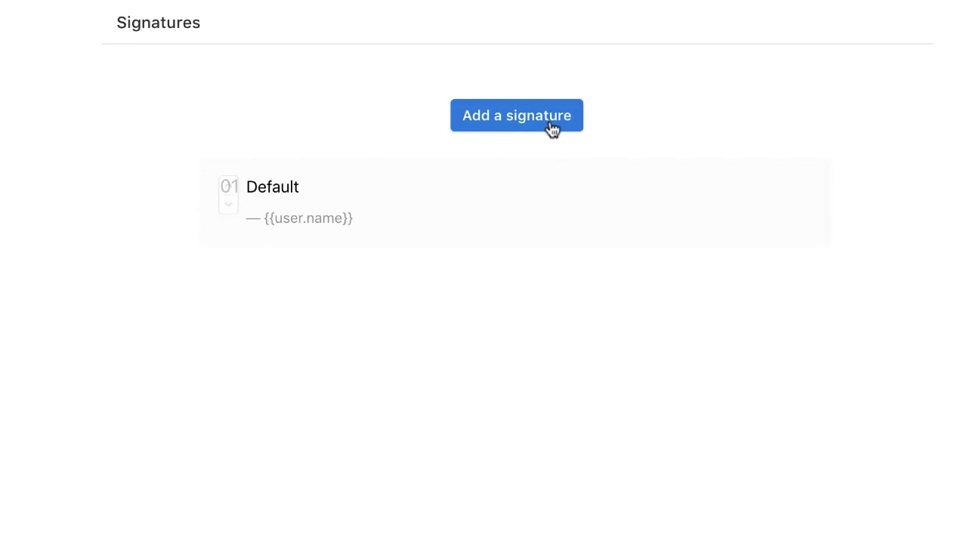
{"action": "left_click", "coordinate": [516, 115]}
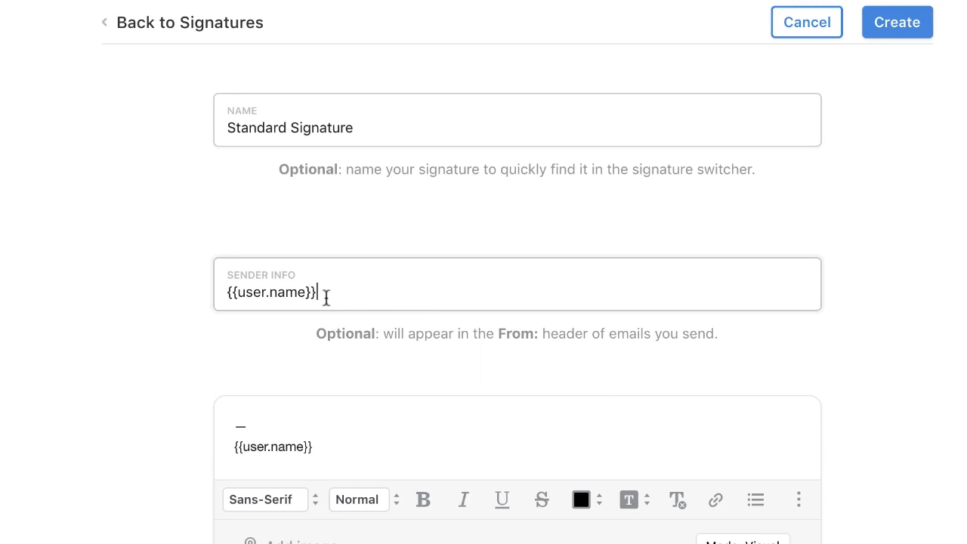
{"action": "double_click", "coordinate": [270, 292]}
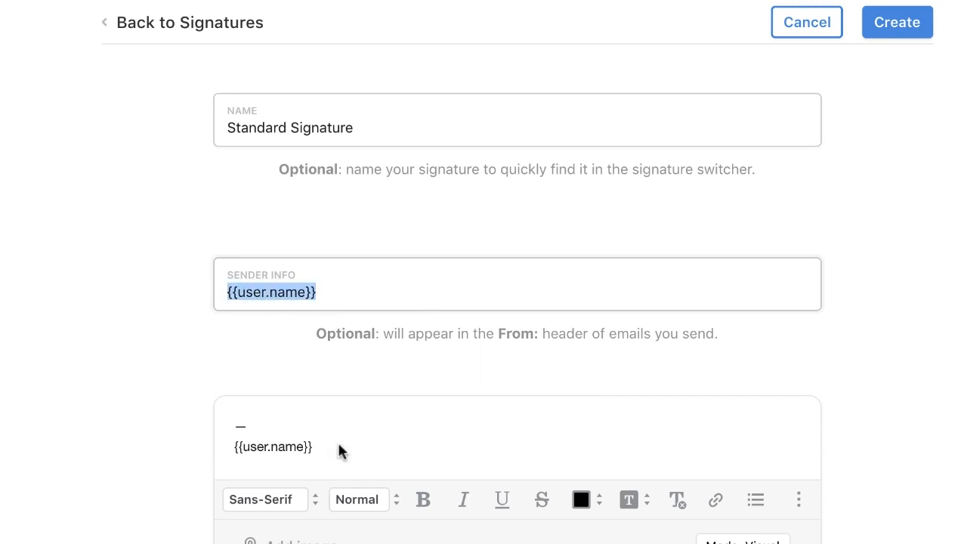
{"action": "type", "text": "{{"}
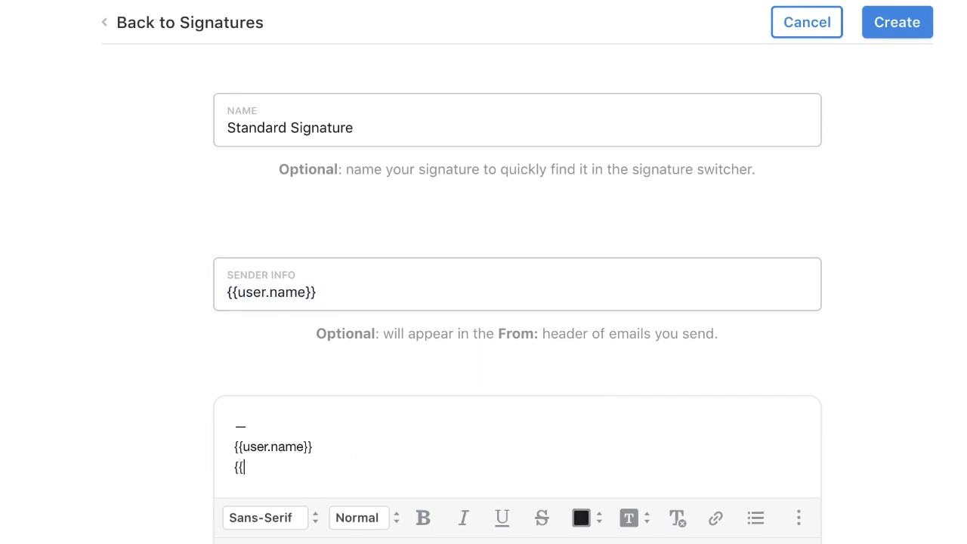
{"action": "type", "text": "{{"}
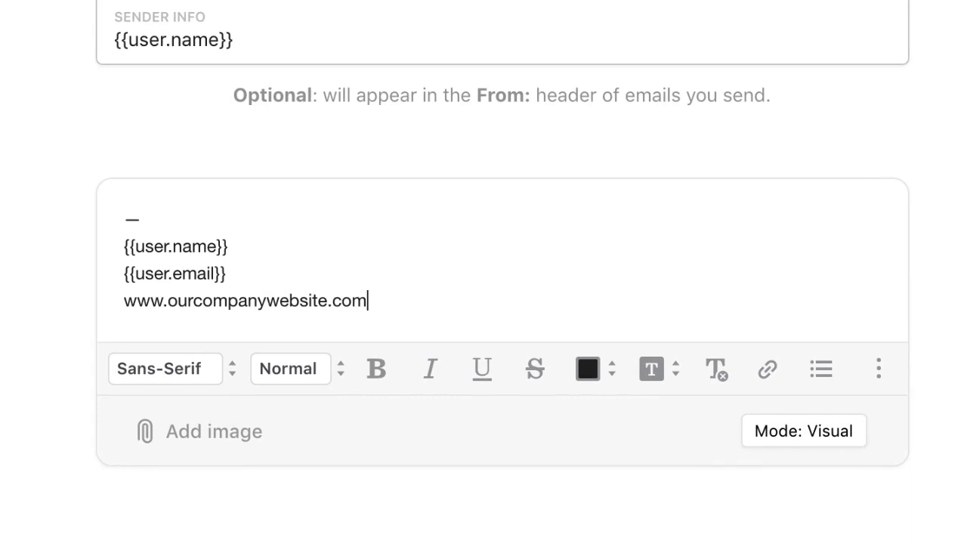
{"action": "type", "text": "We make you productive!"}
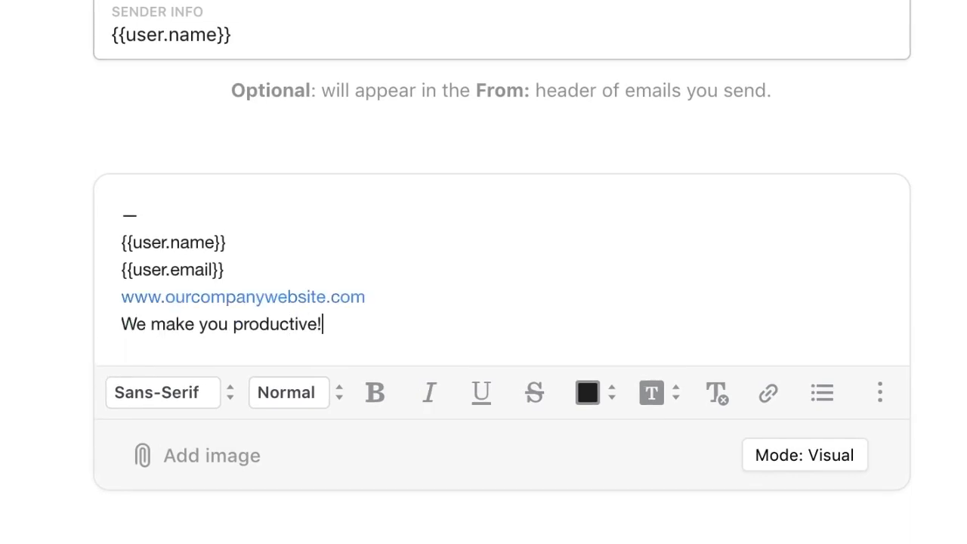
{"action": "mouse_move", "coordinate": [275, 279]}
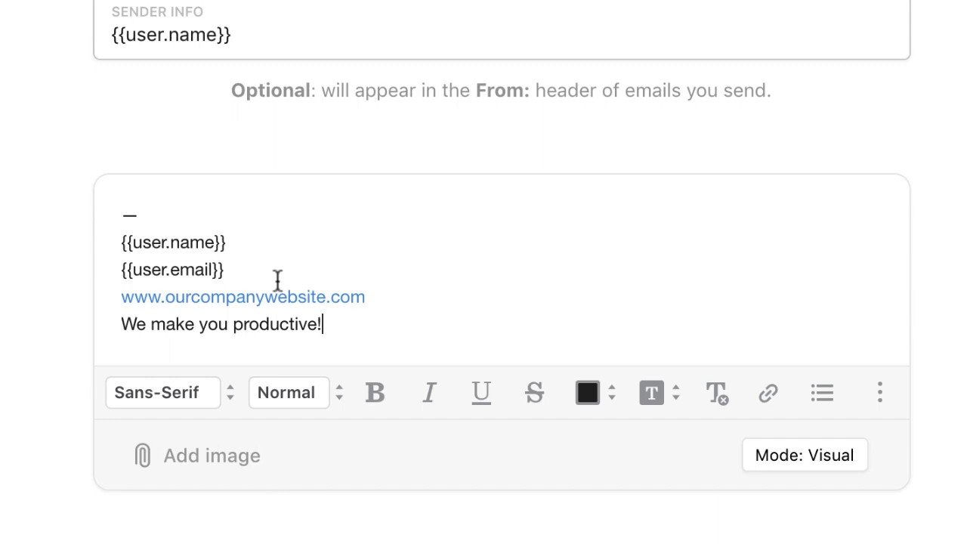
{"action": "mouse_move", "coordinate": [279, 279]}
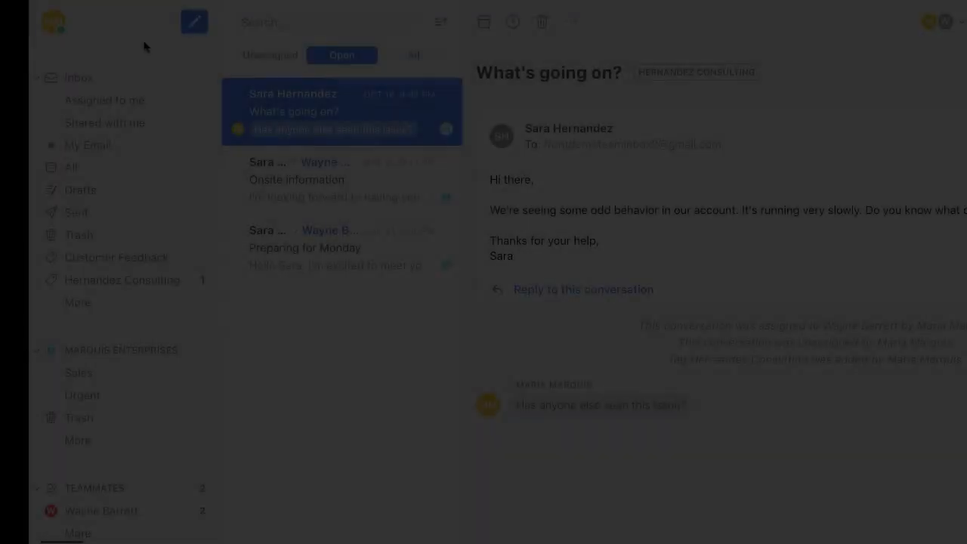
Compose a new message, view its available signatures, then list the three sending addresses.
{"action": "left_click", "coordinate": [195, 21]}
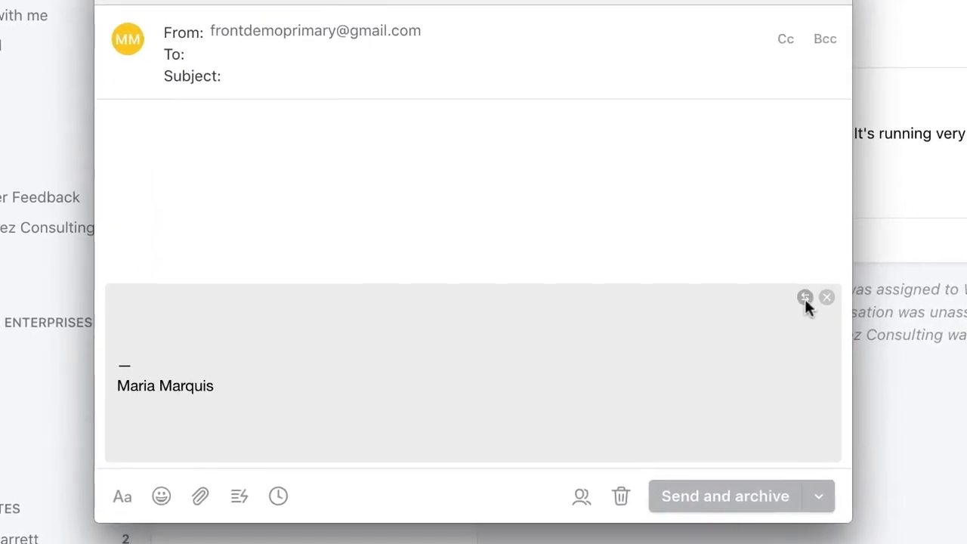
{"action": "left_click", "coordinate": [804, 298]}
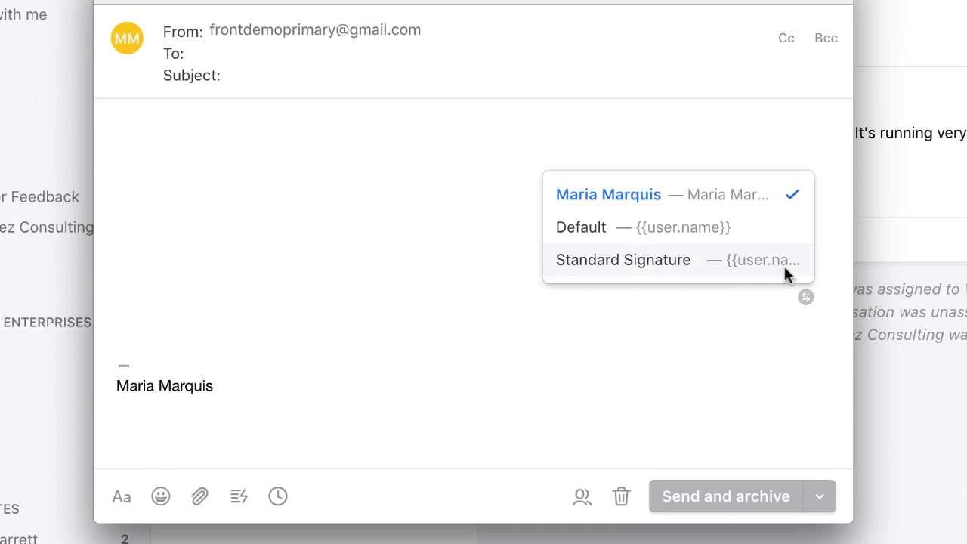
{"action": "mouse_move", "coordinate": [780, 261]}
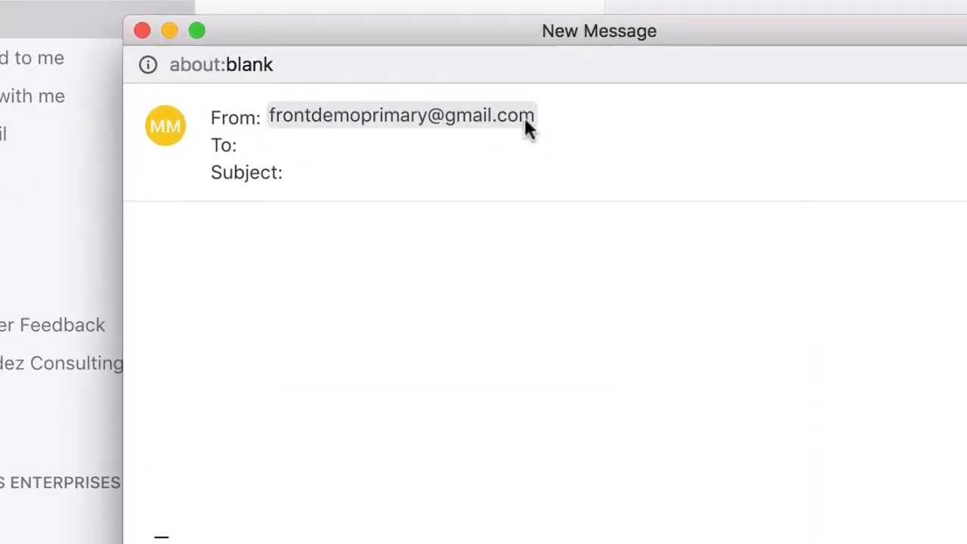
{"action": "left_click", "coordinate": [402, 115]}
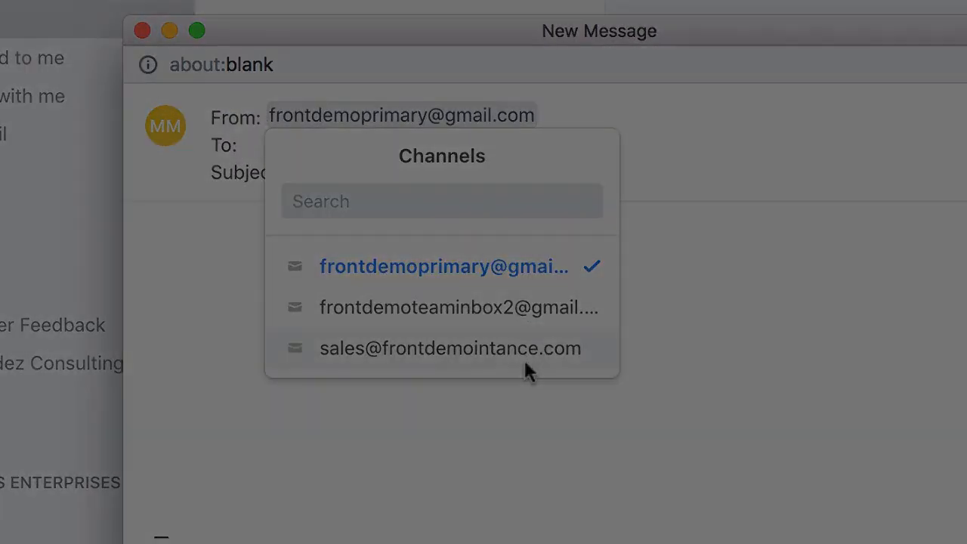